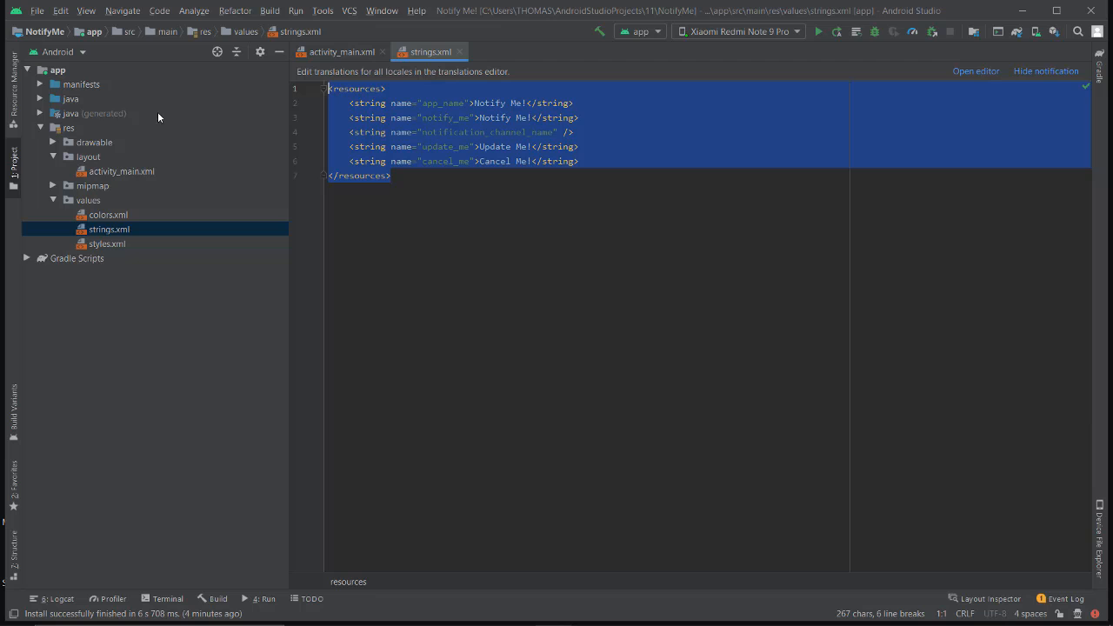
Expand the java folder and com.example.notifyme packages to show MainActivity and test classes
left_click(50, 98)
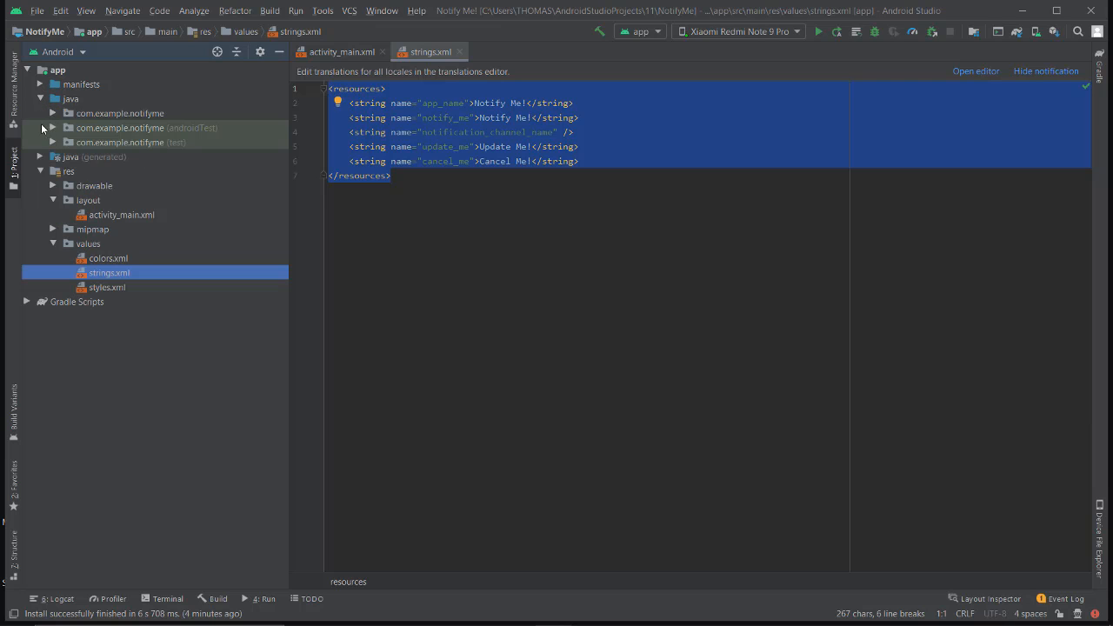
left_click(54, 142)
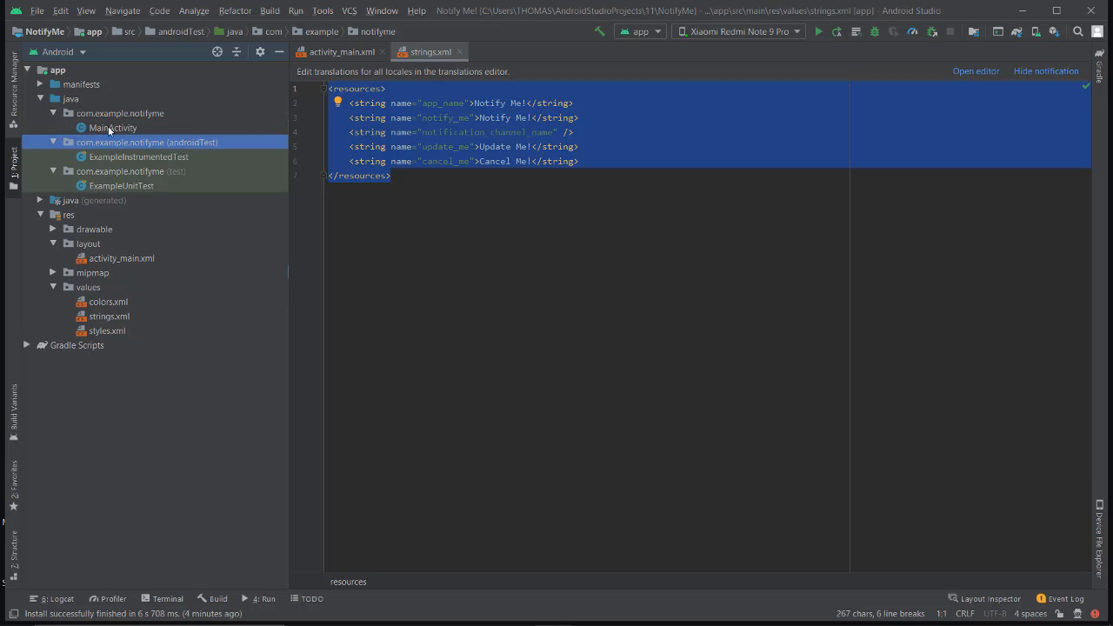
Review MainActivity.java's notification code, then view activity_main.xml with its button definitions
double_click(112, 128)
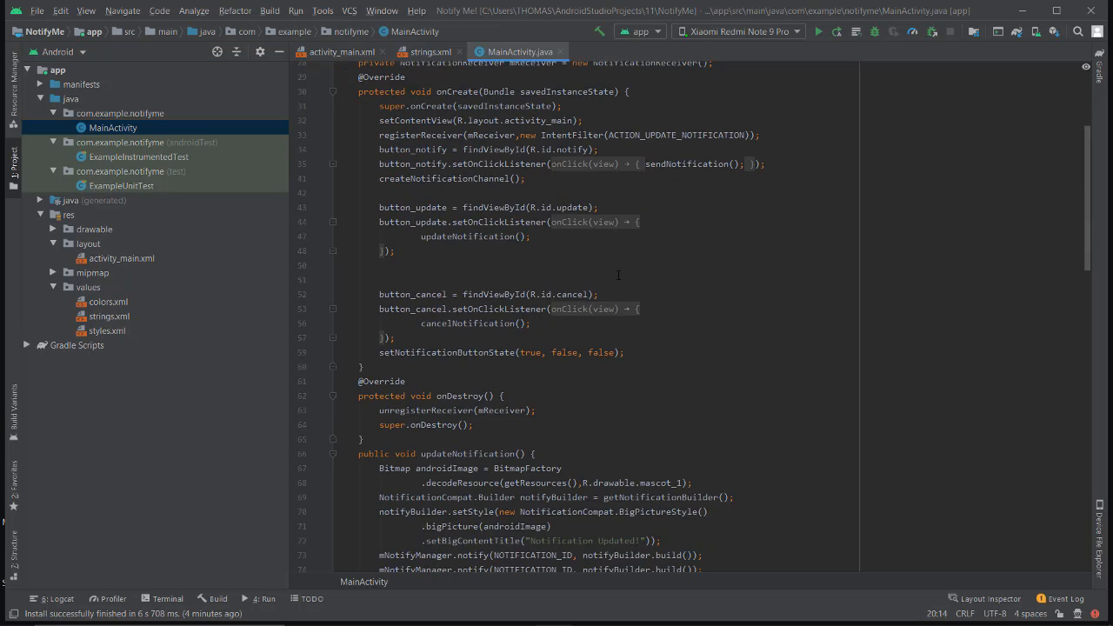
scroll("down", 3)
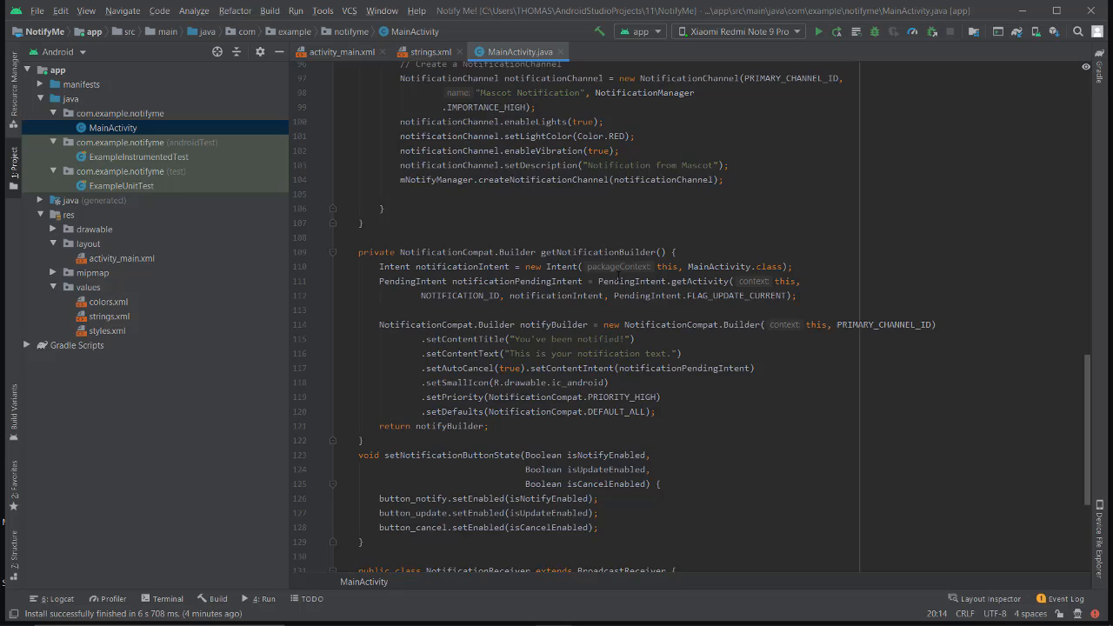
scroll("down", 3)
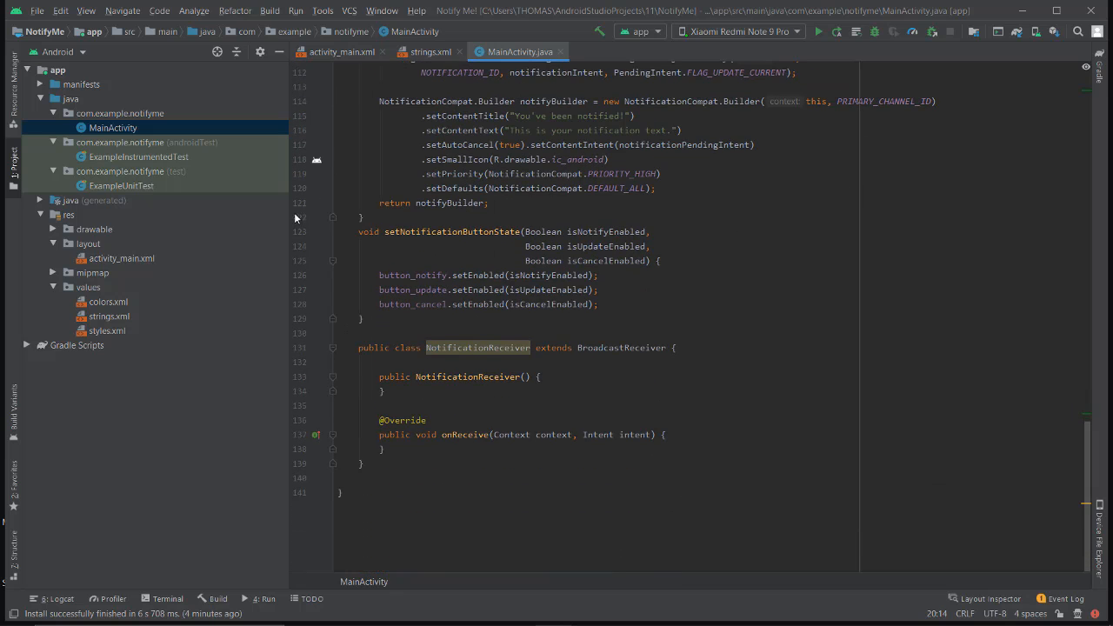
left_click(340, 51)
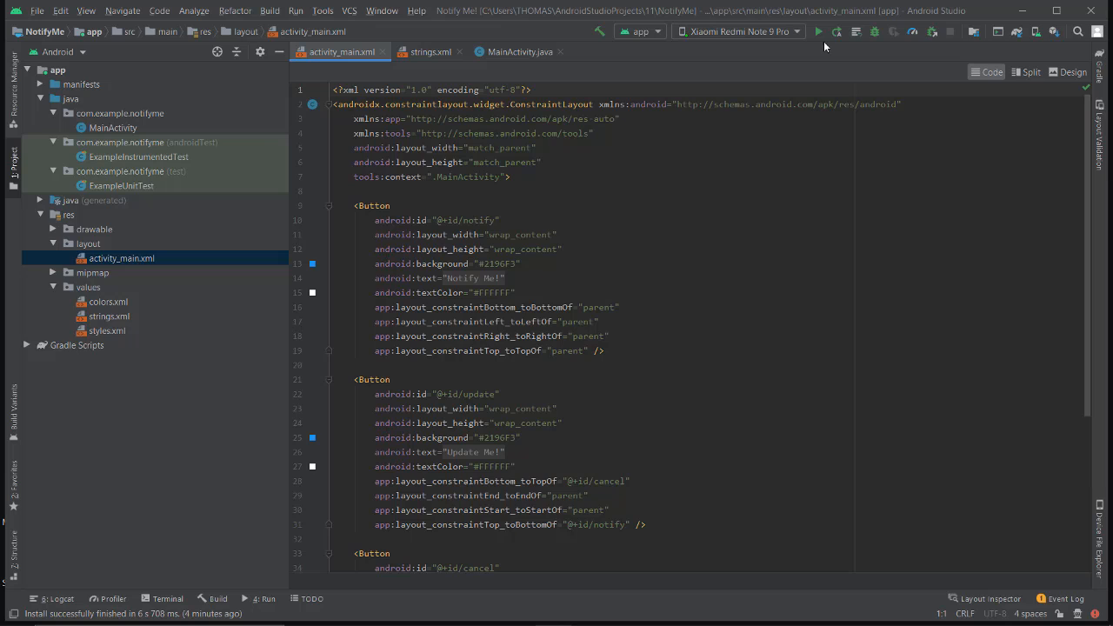
mouse_move(812, 31)
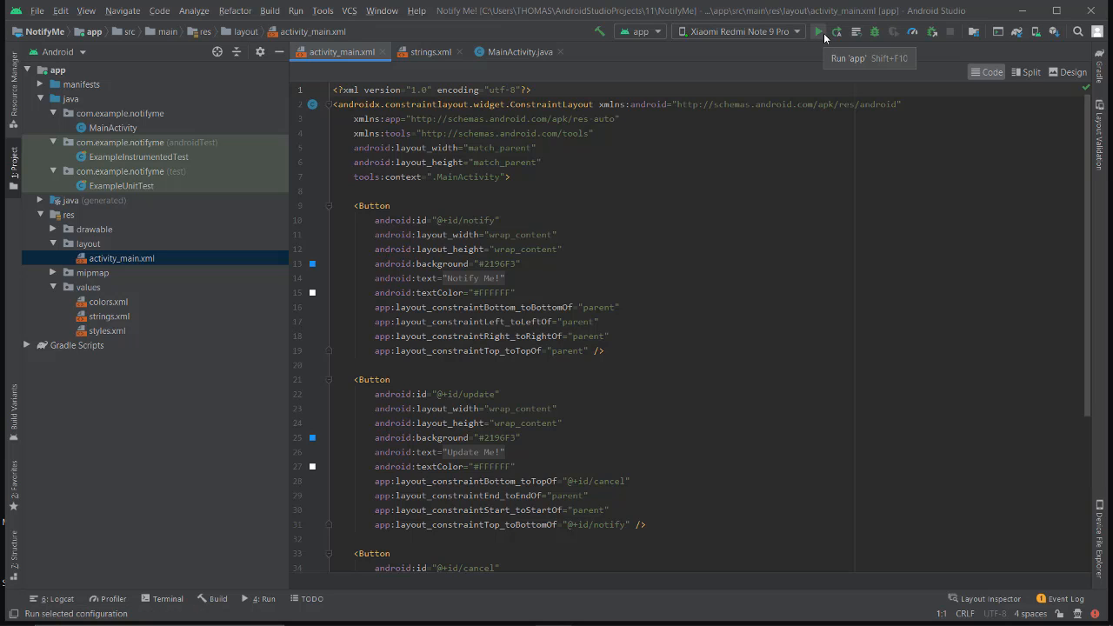
Run the app on the Xiaomi Redmi Note 9 Pro
left_click(818, 31)
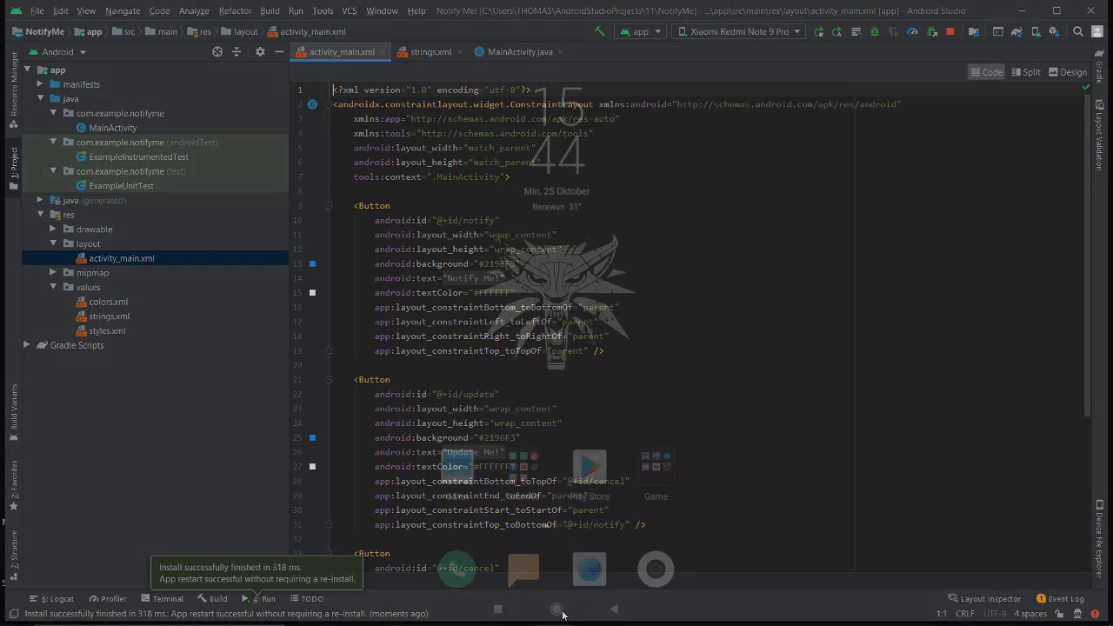
View the updated rocket big-picture notification, then close the shade to return to the app
left_click(557, 608)
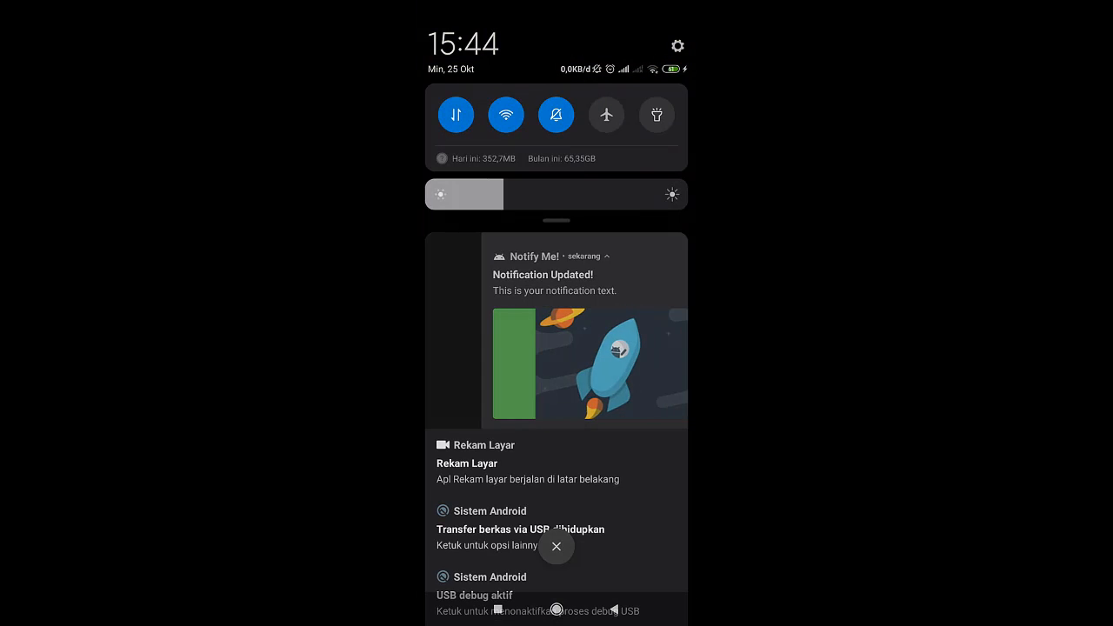
left_click(556, 274)
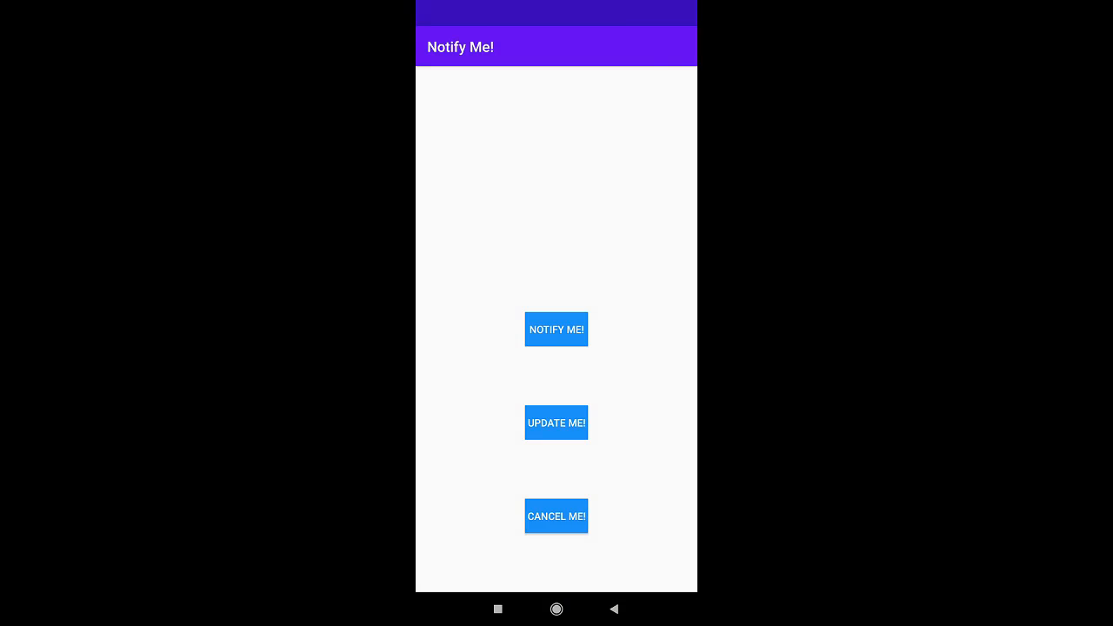